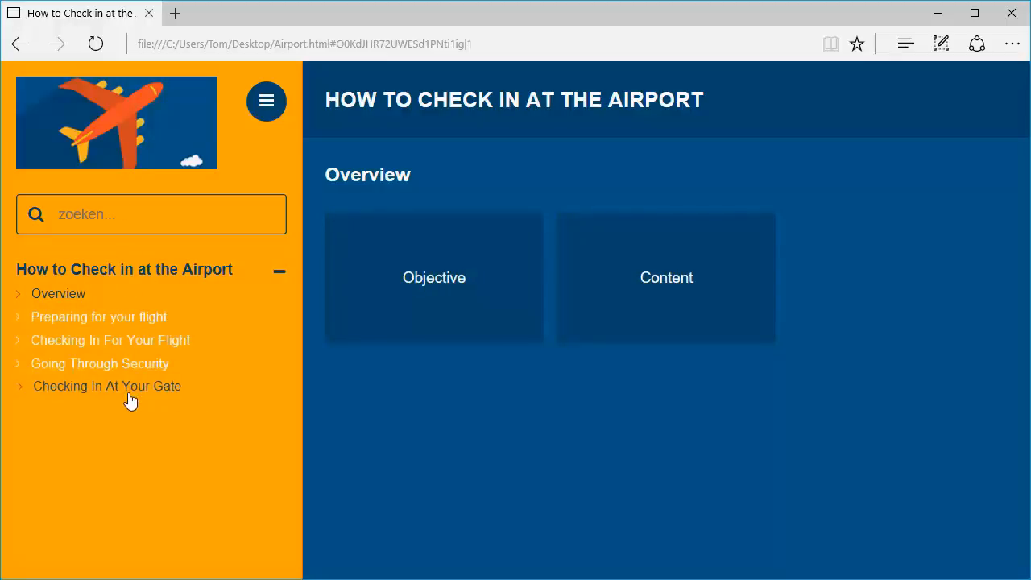
click(110, 338)
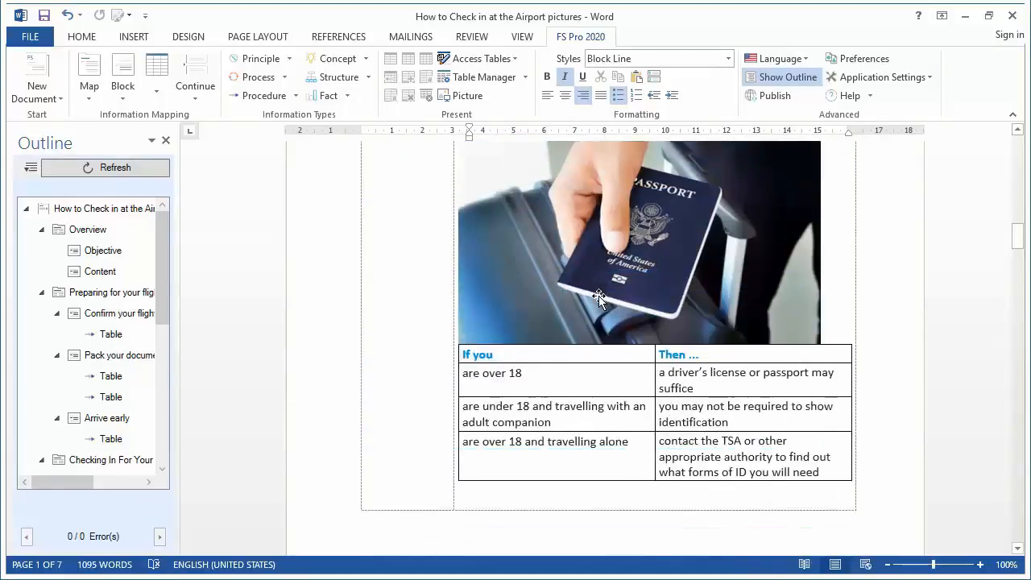
scroll(down, 3)
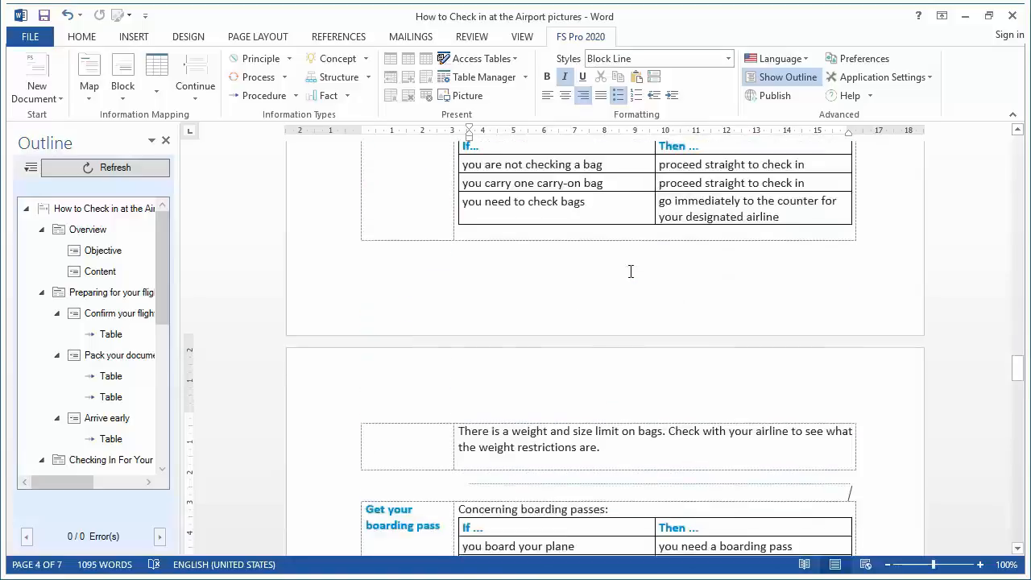